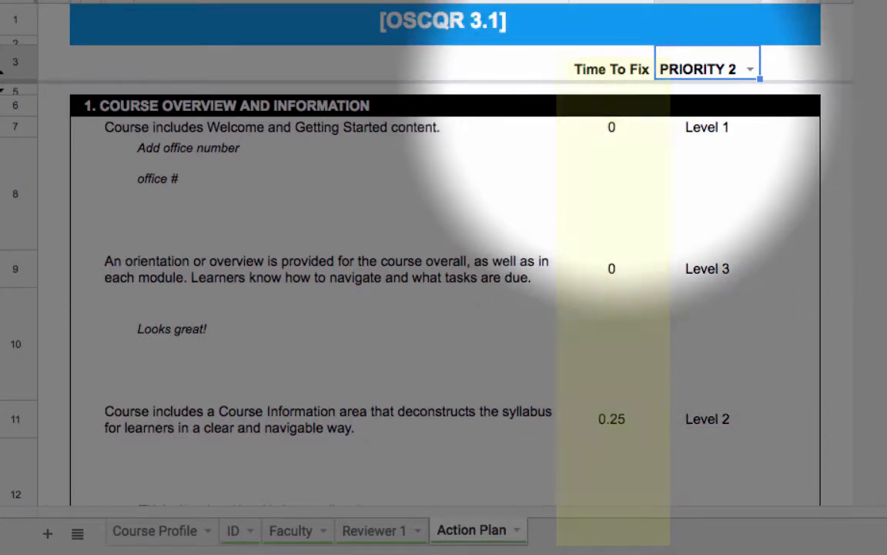
# - Switch to the course review sheet and scroll through the rated standards and Need ideas? links
pyautogui.click(614, 68)
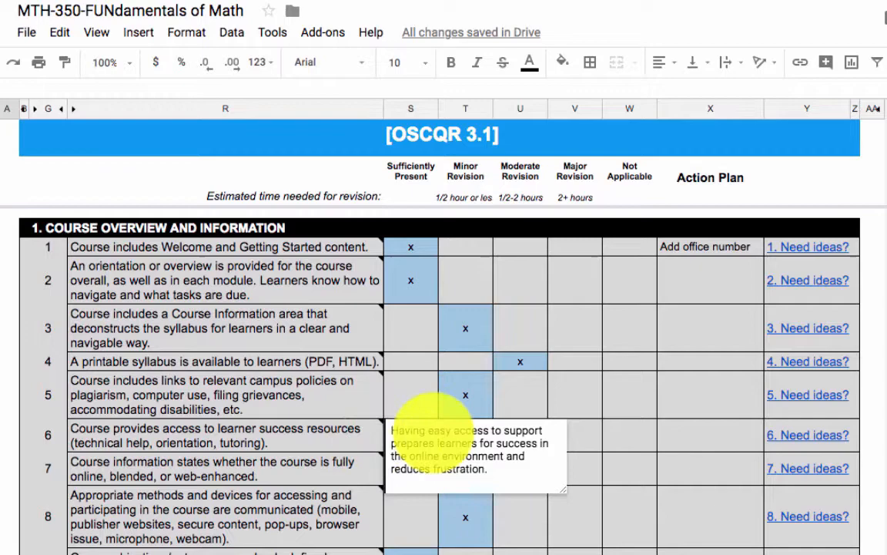
pyautogui.scroll(-3)
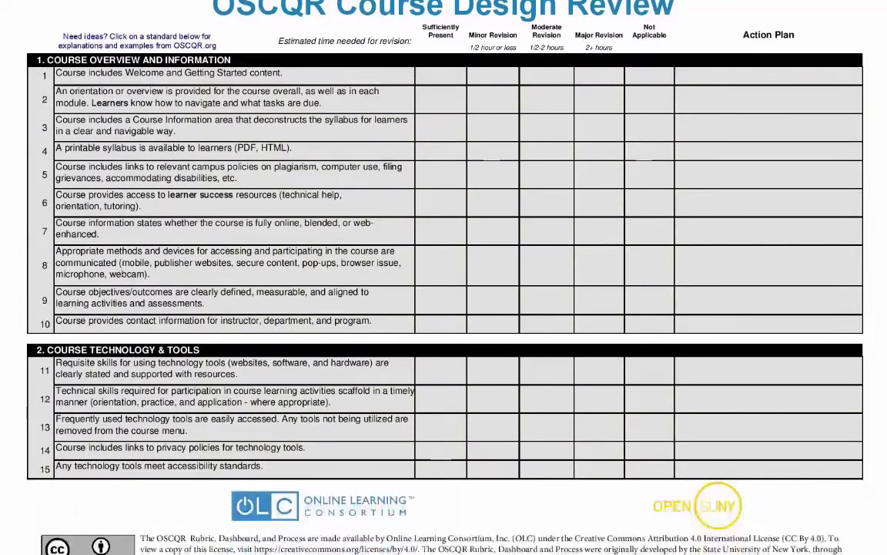
# - Scroll the OSCQR rubric PDF through Interaction and Assessment and Feedback to standard 50
pyautogui.scroll(-3)
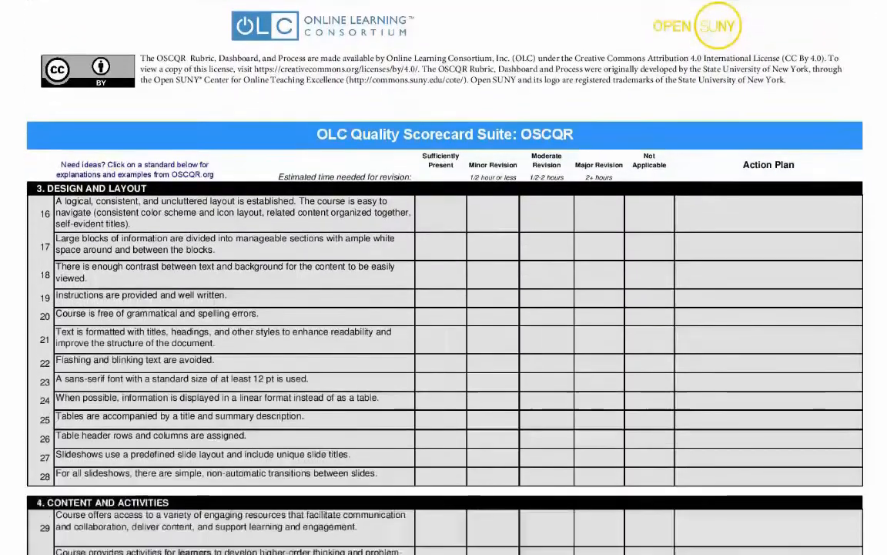
pyautogui.scroll(-3)
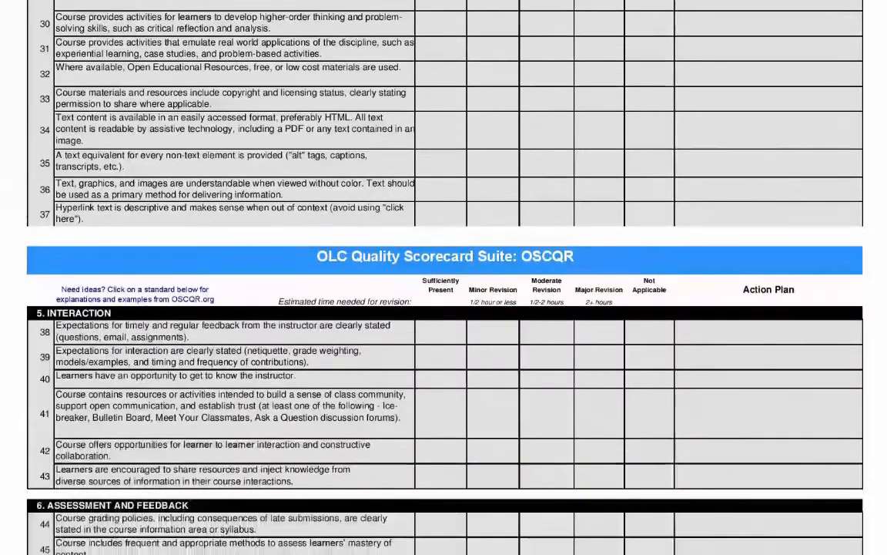
pyautogui.scroll(-3)
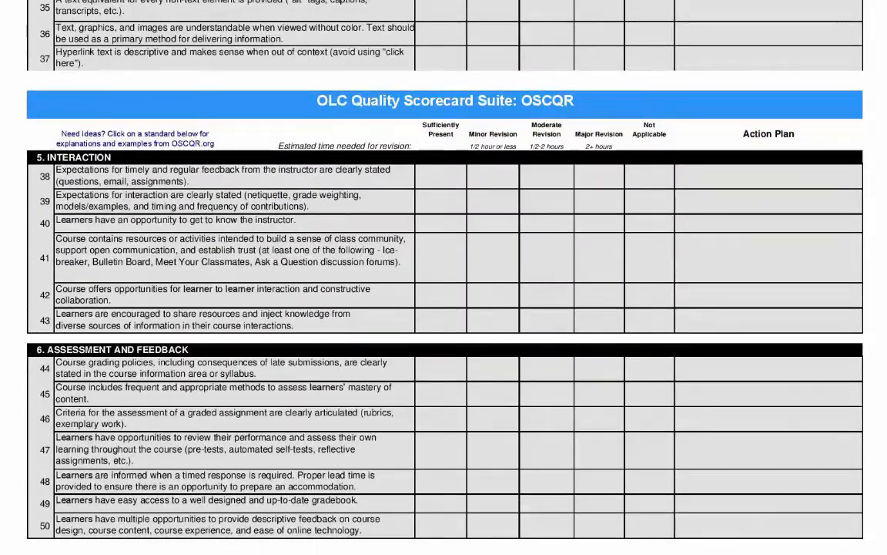